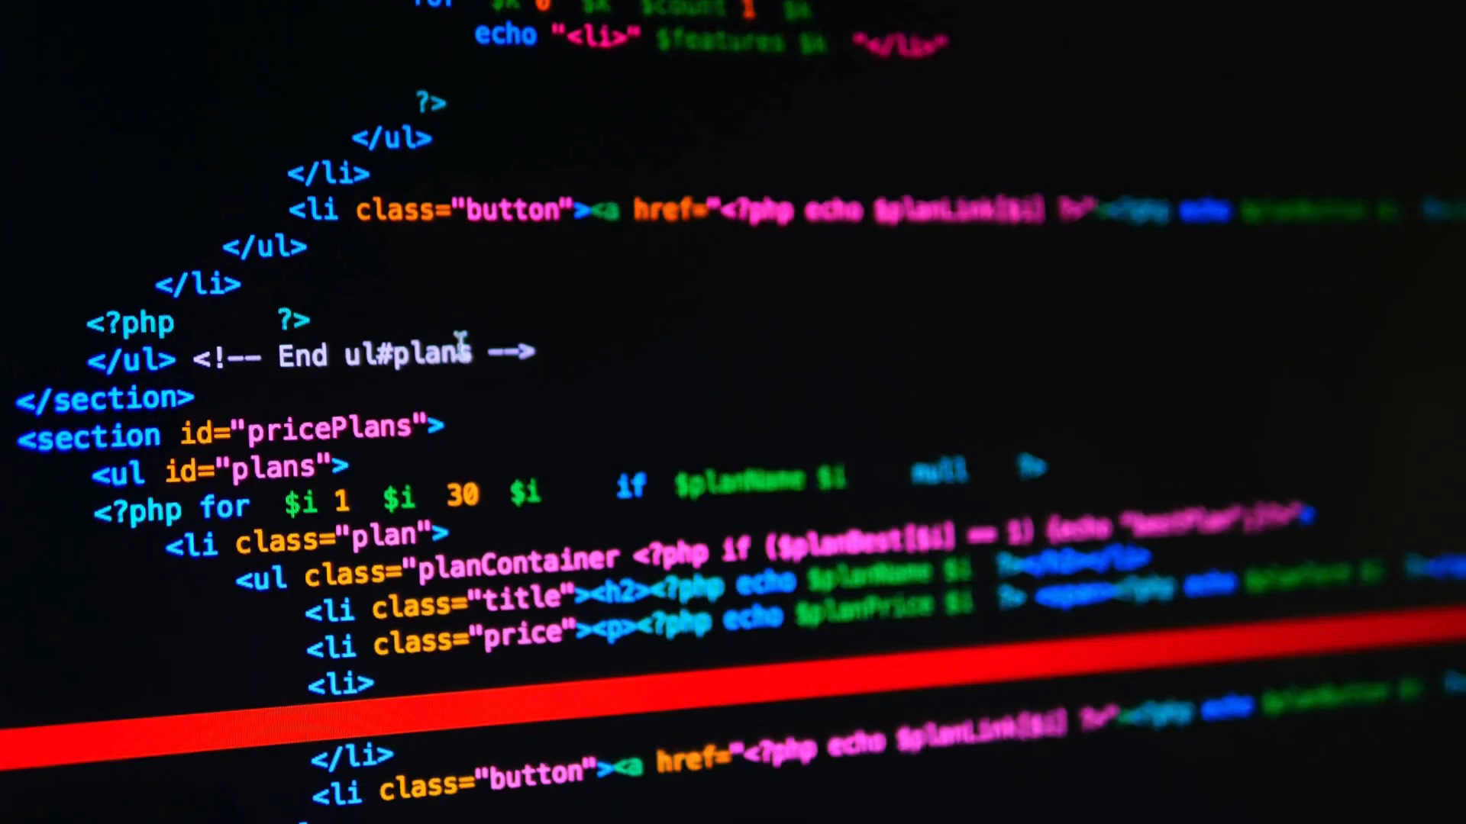
{"action": "scroll", "scroll_direction": "down", "scroll_amount": 3}
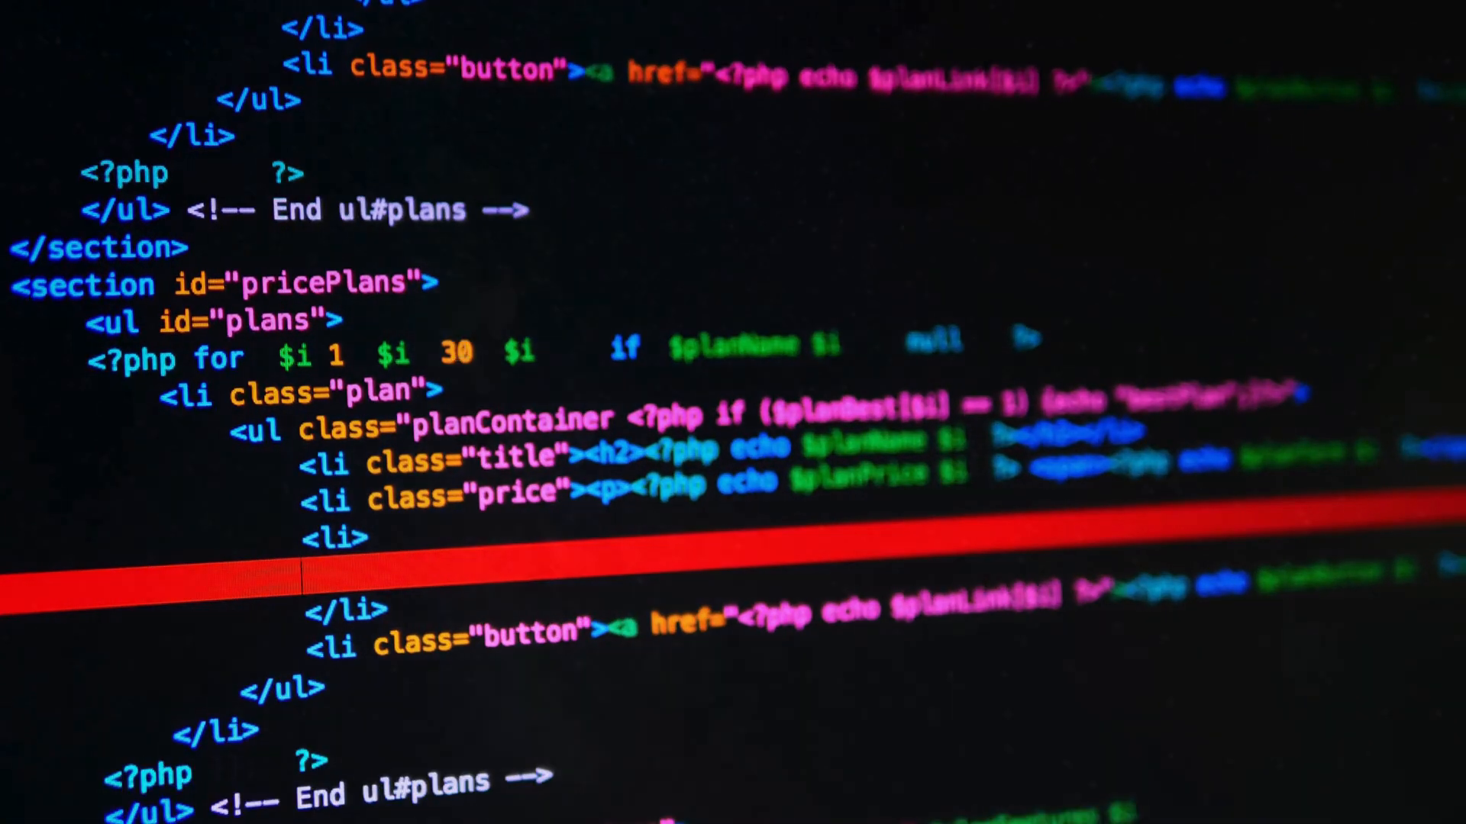